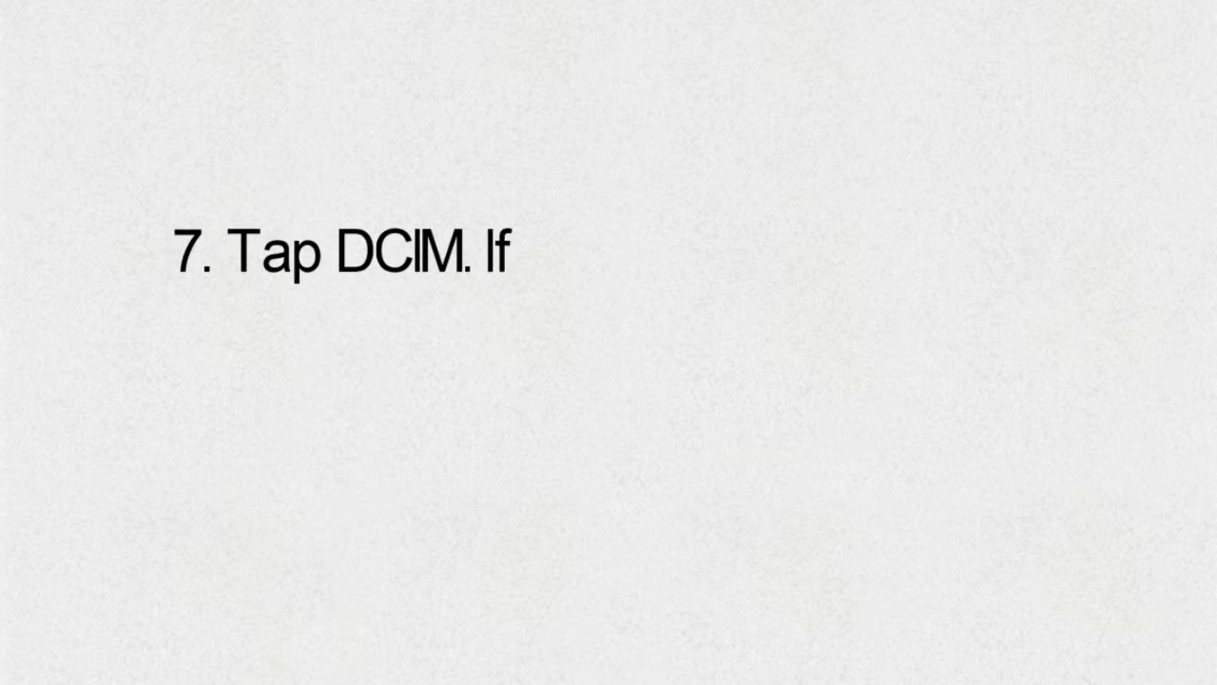
text(a DCIM folder isn't on your SD c)
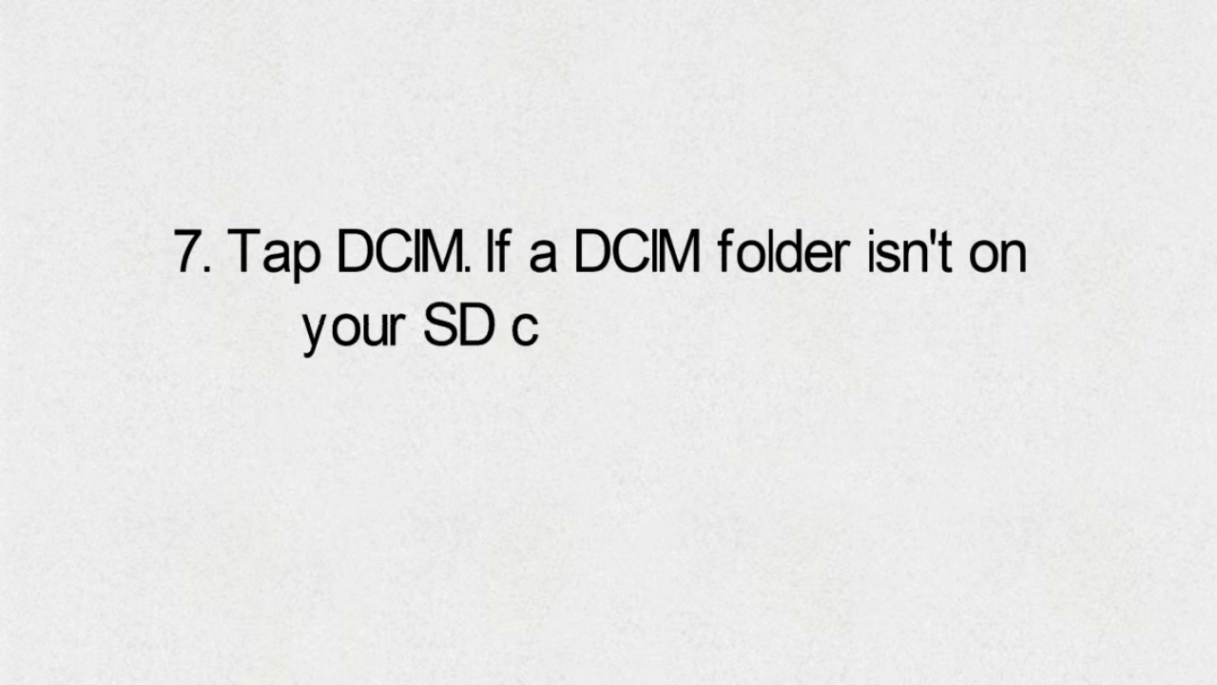